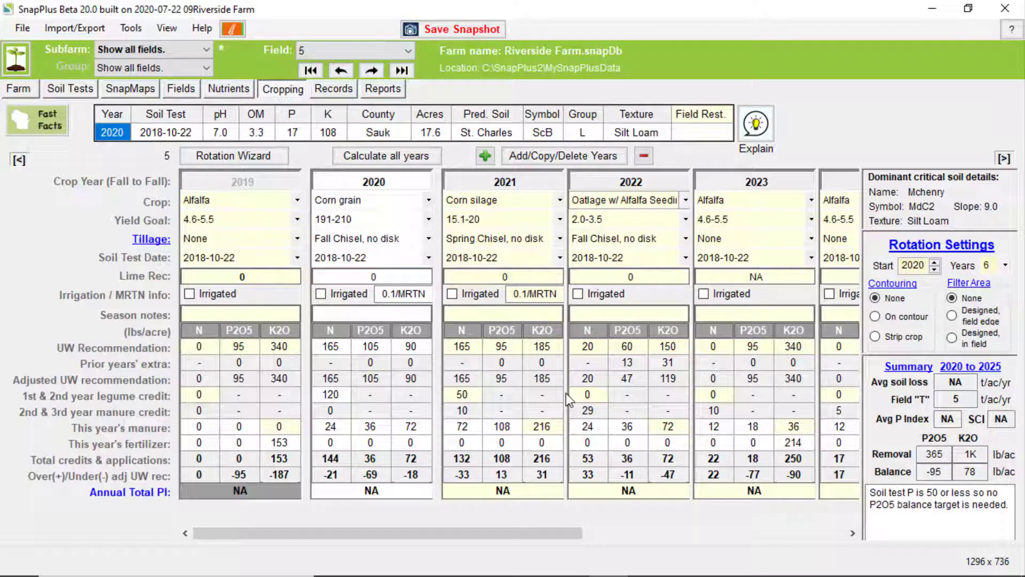
mouse_move(412, 435)
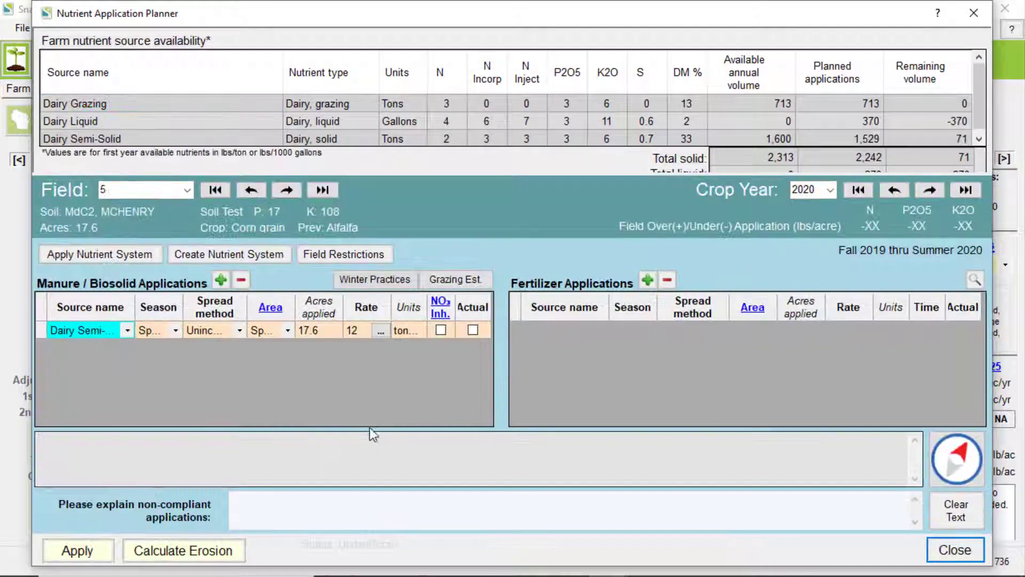
mouse_move(384, 404)
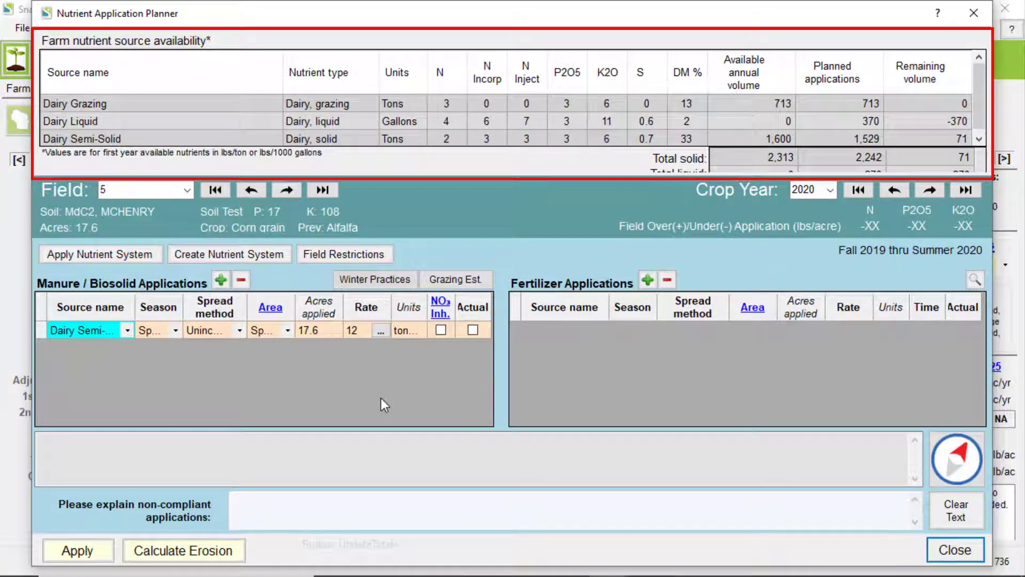
Open the Nutrient Application Planner for field 5's 2020 corn grain crop.
click(743, 72)
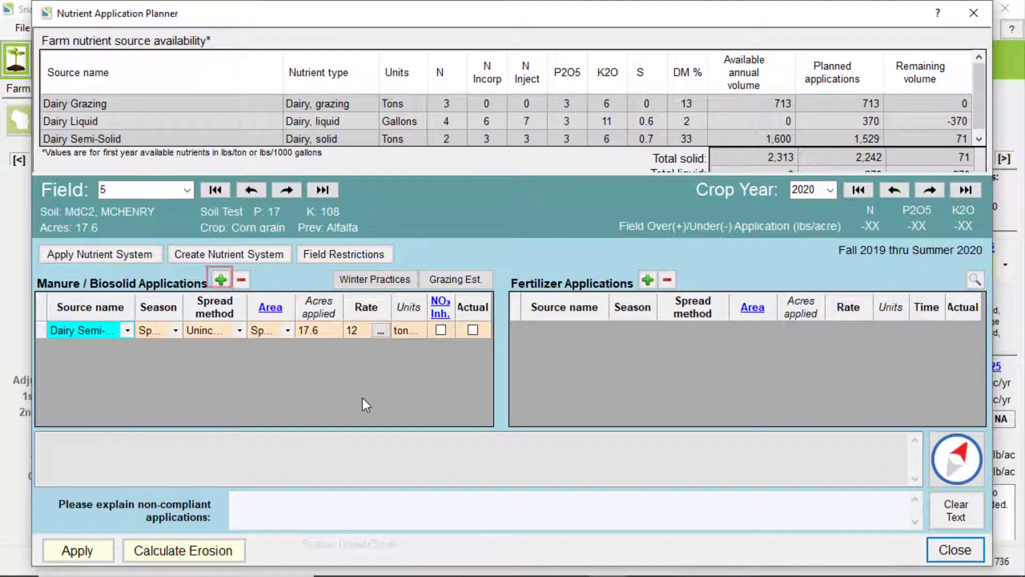
mouse_move(220, 277)
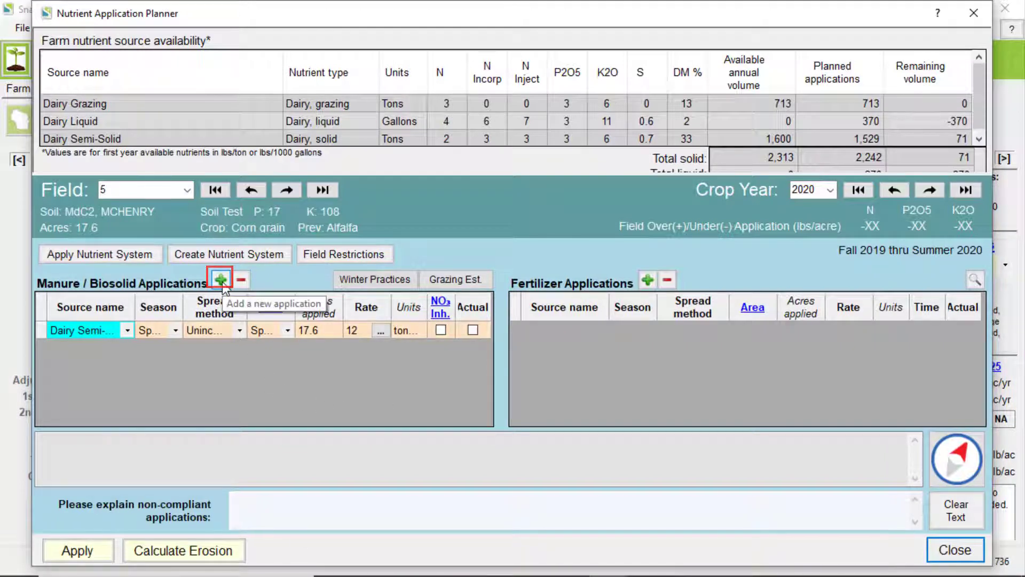
Start a new manure application and select Dairy Semi-Solid as its nutrient source.
click(220, 278)
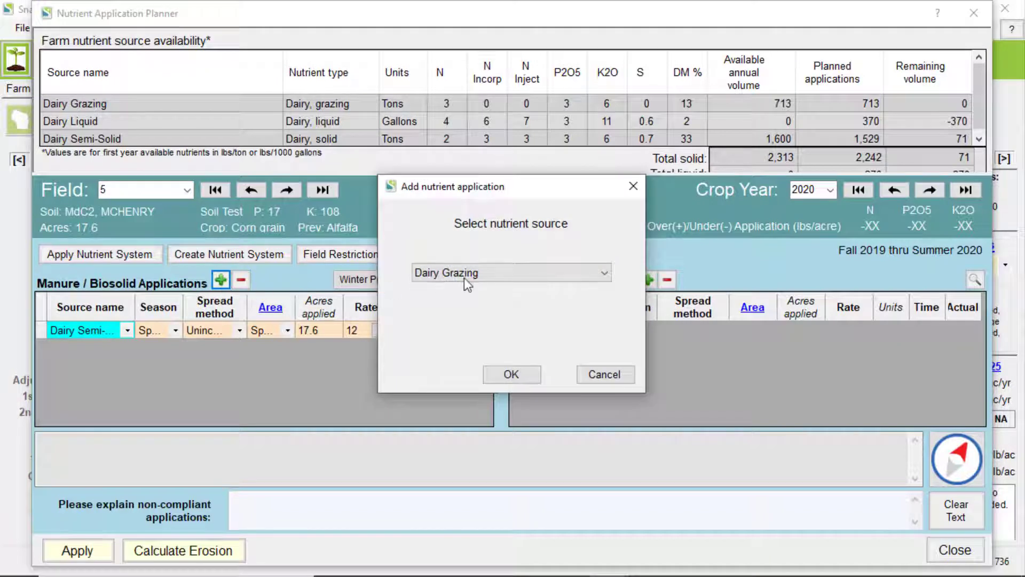
click(602, 273)
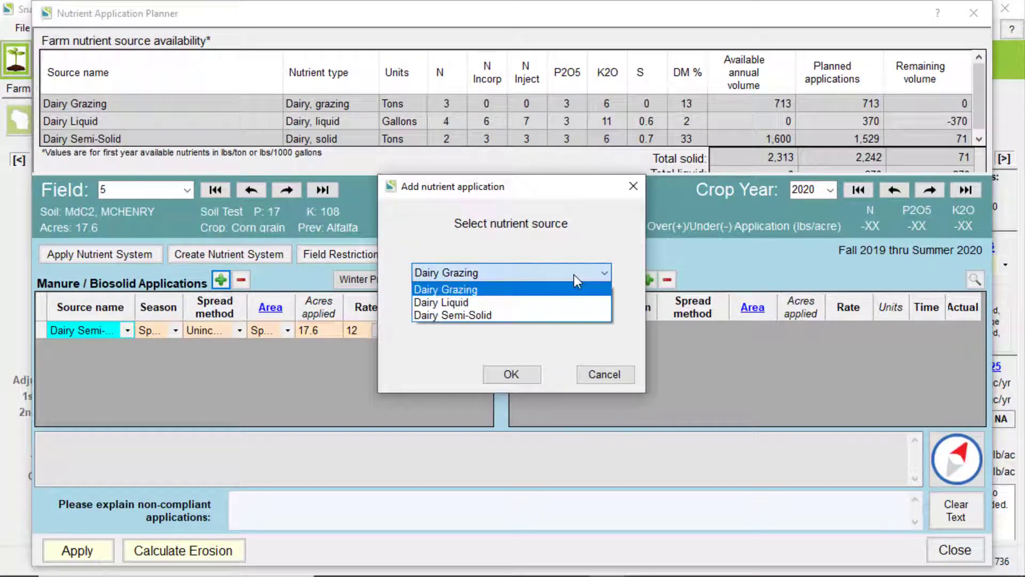
click(452, 315)
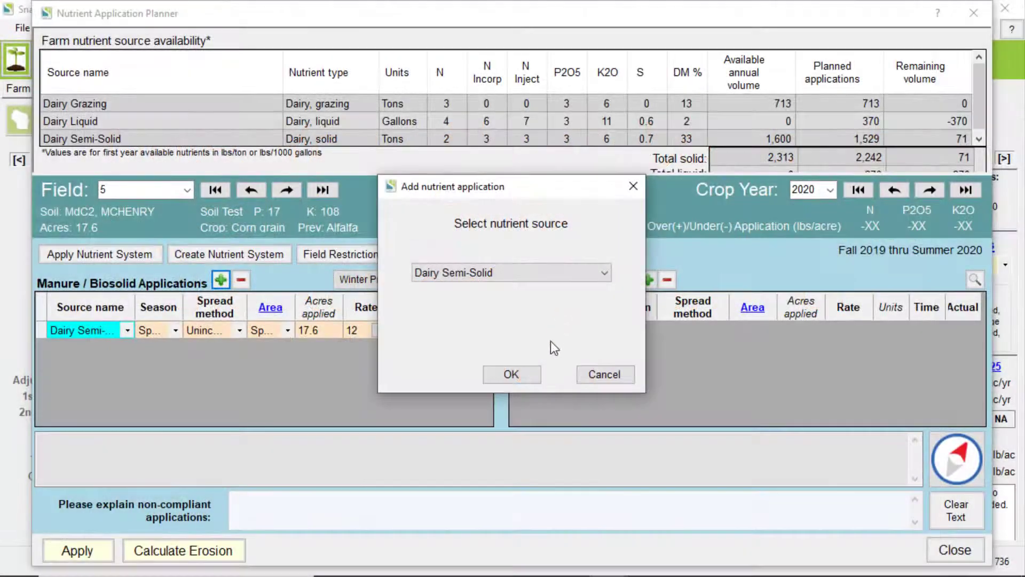
Confirm the Dairy Semi-Solid application as fall, unincorporated, at a rate of 24 tons.
click(512, 374)
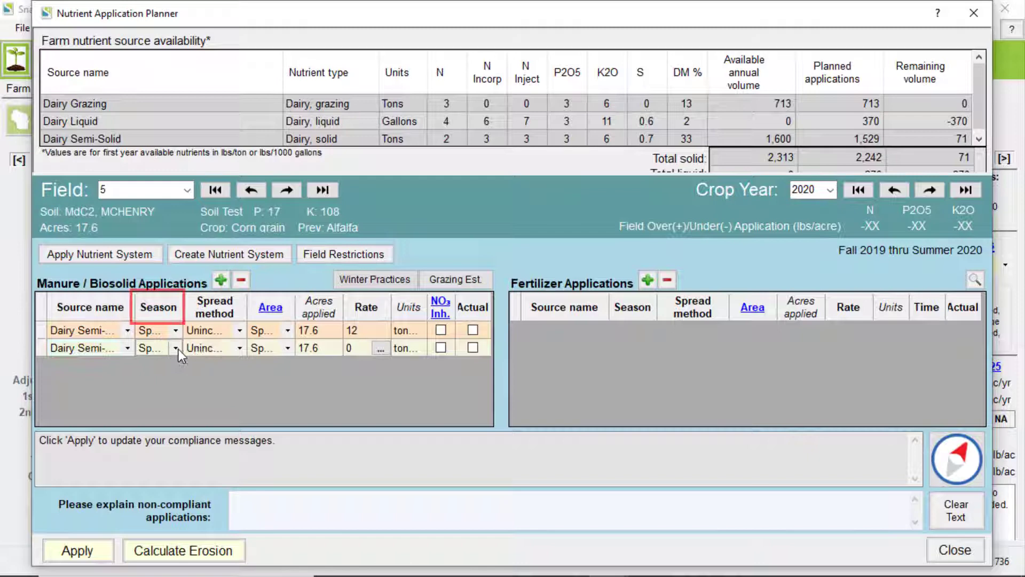
click(152, 347)
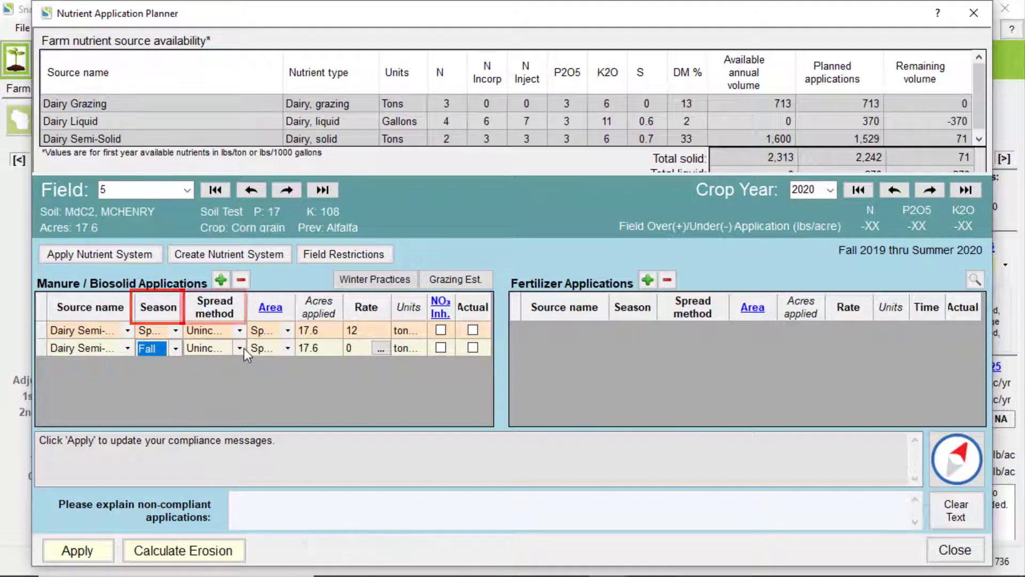
click(239, 347)
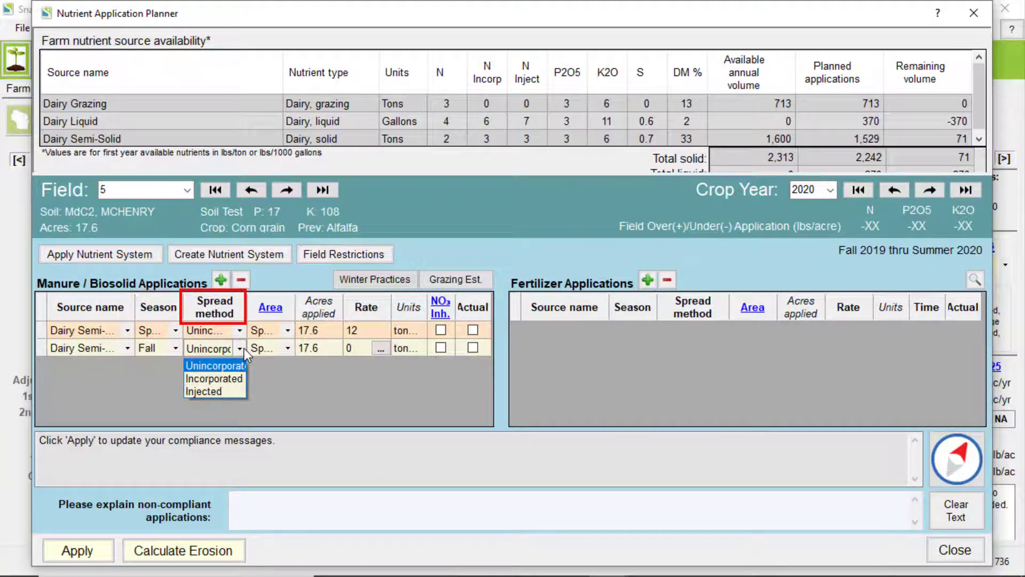
click(213, 365)
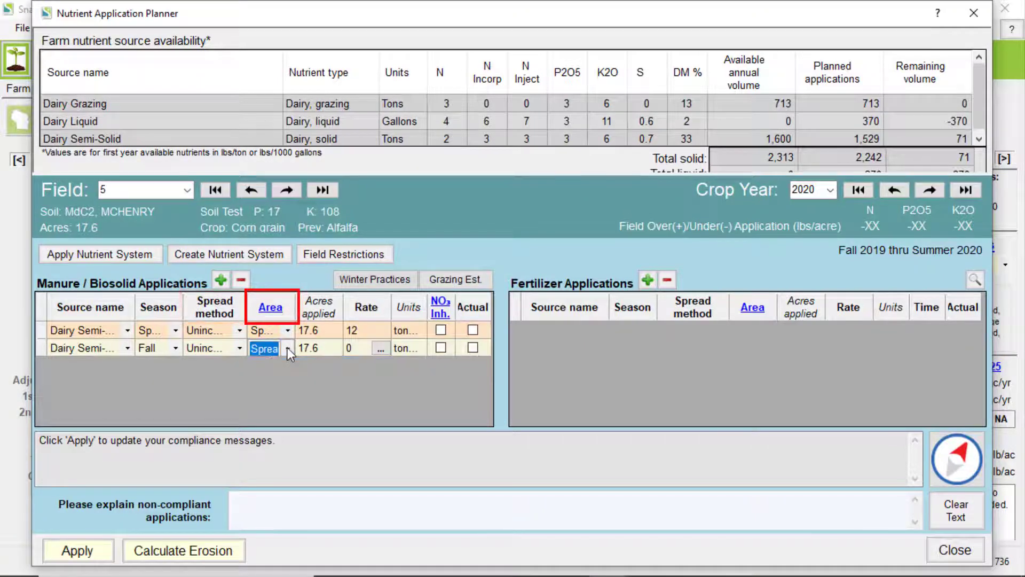
click(348, 347)
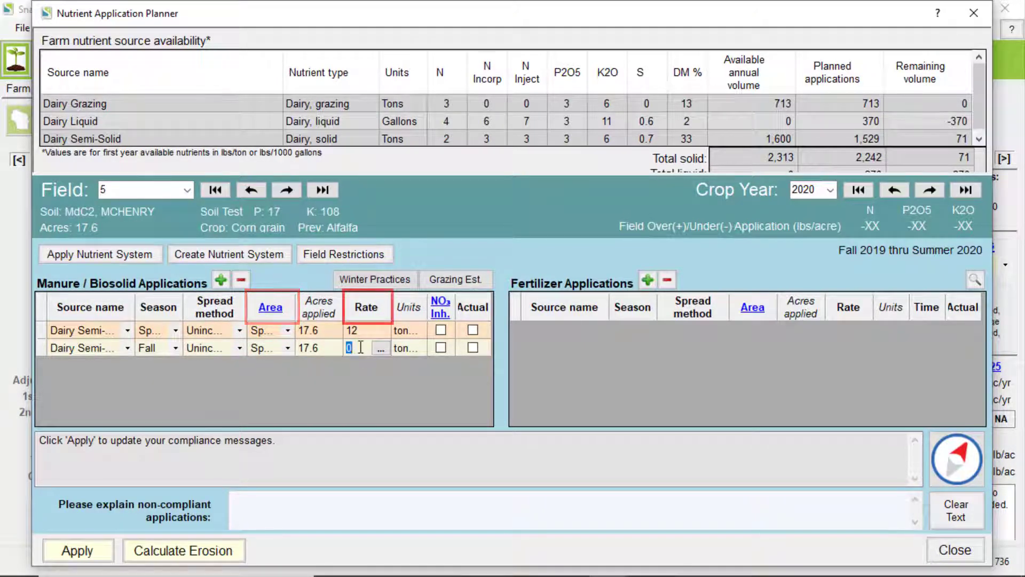
text(24)
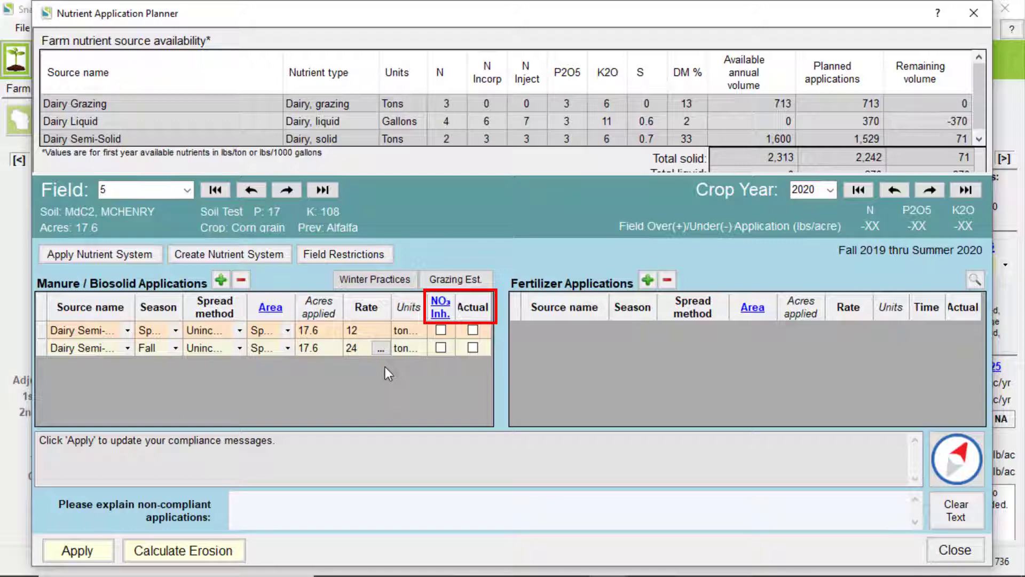
click(351, 348)
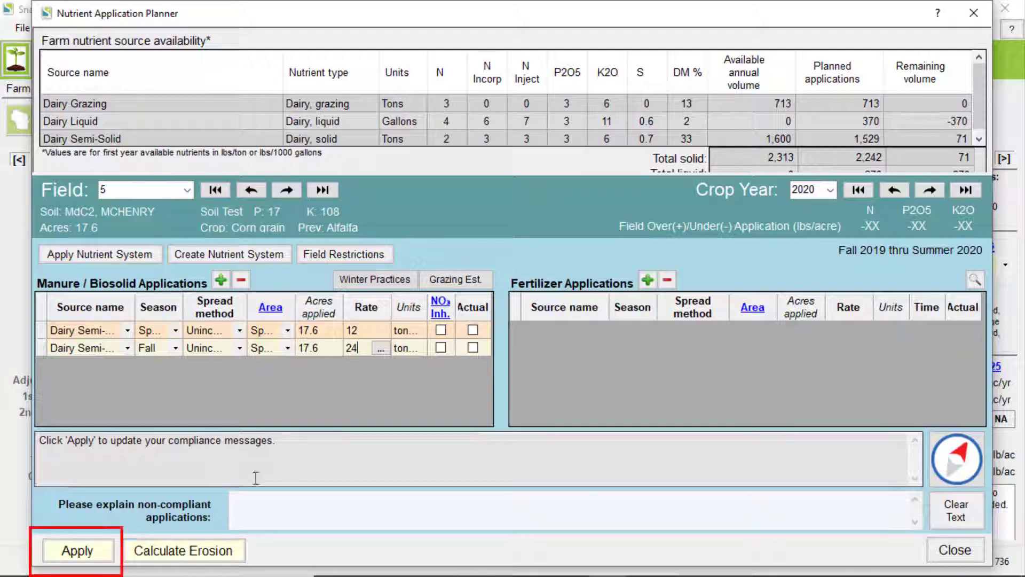
mouse_move(77, 551)
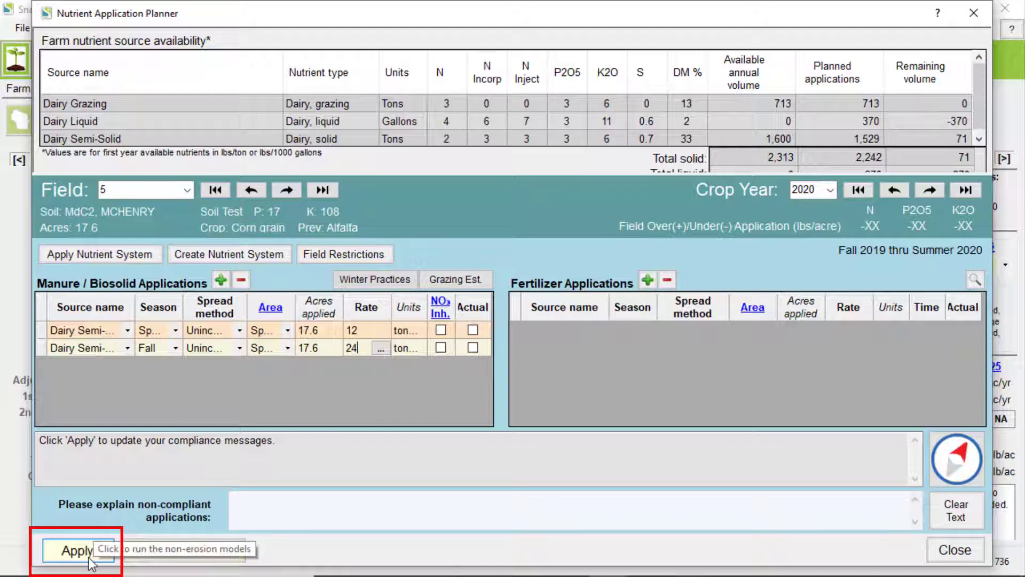
Apply the plan to recheck compliance, showing over-application of N 27, P2O5 3, K2O 126.
click(77, 550)
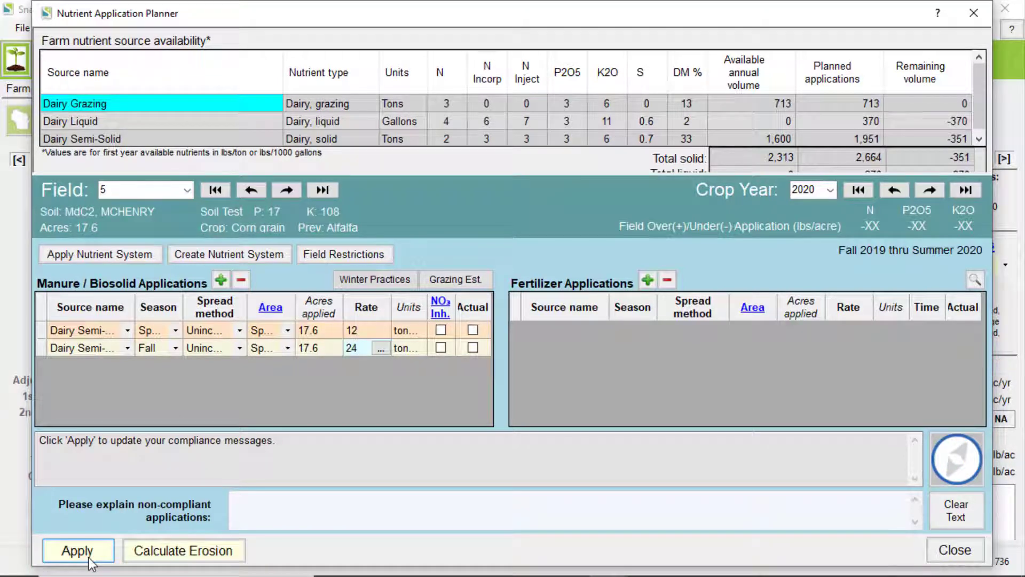
click(77, 549)
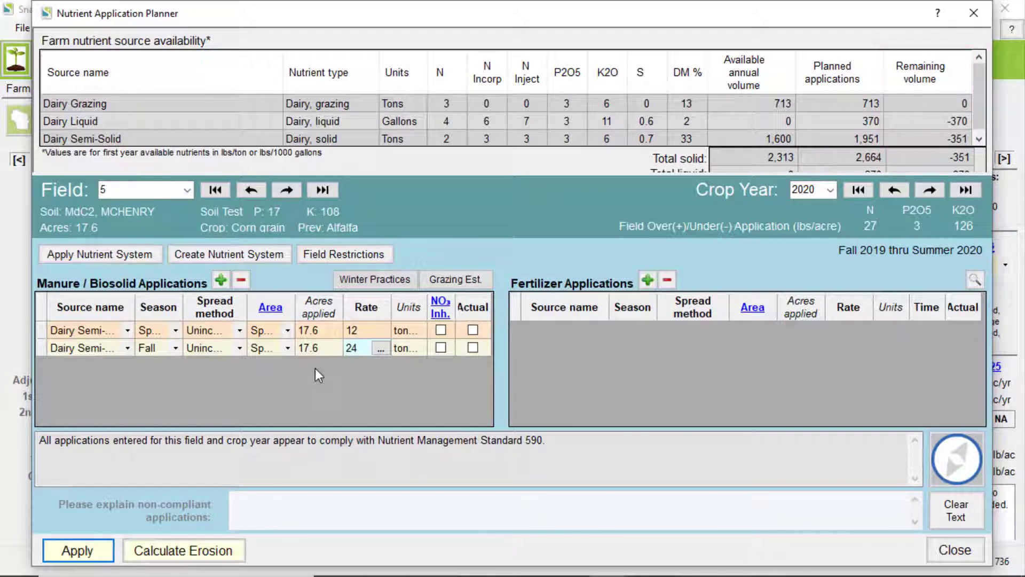
mouse_move(91, 361)
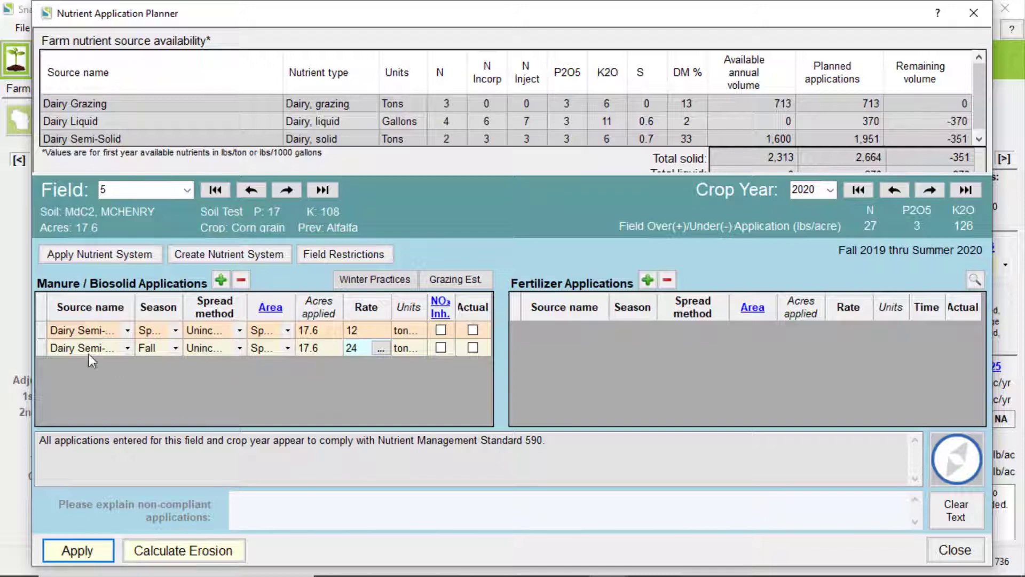
Delete the fall Dairy Semi-Solid manure application and confirm the deletion.
click(240, 279)
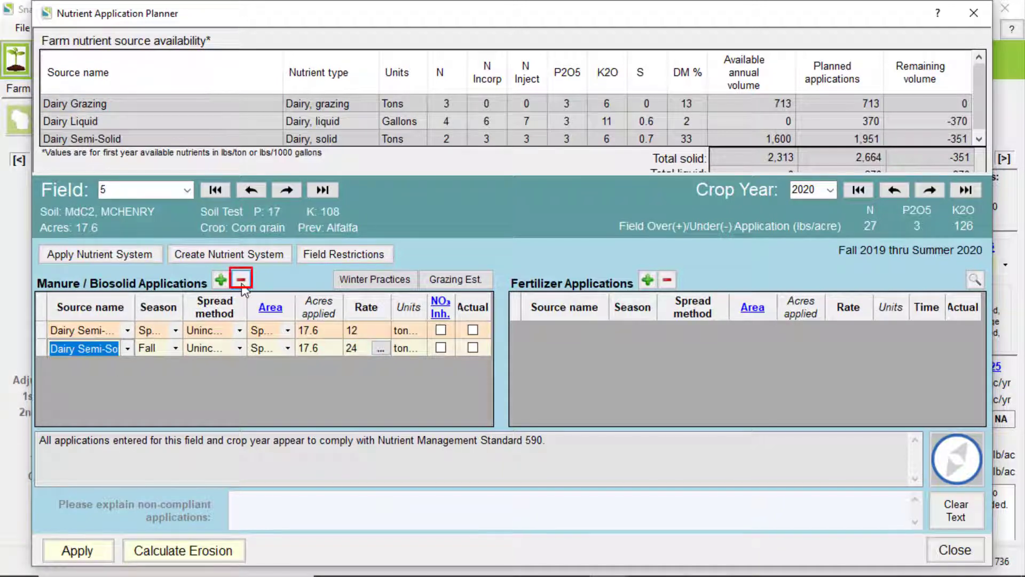
click(241, 278)
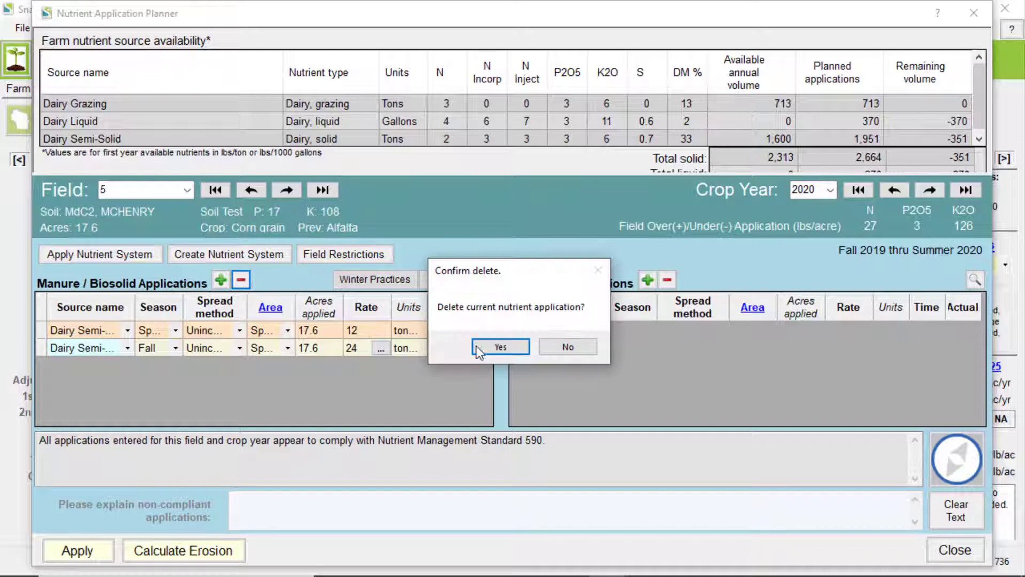
click(500, 347)
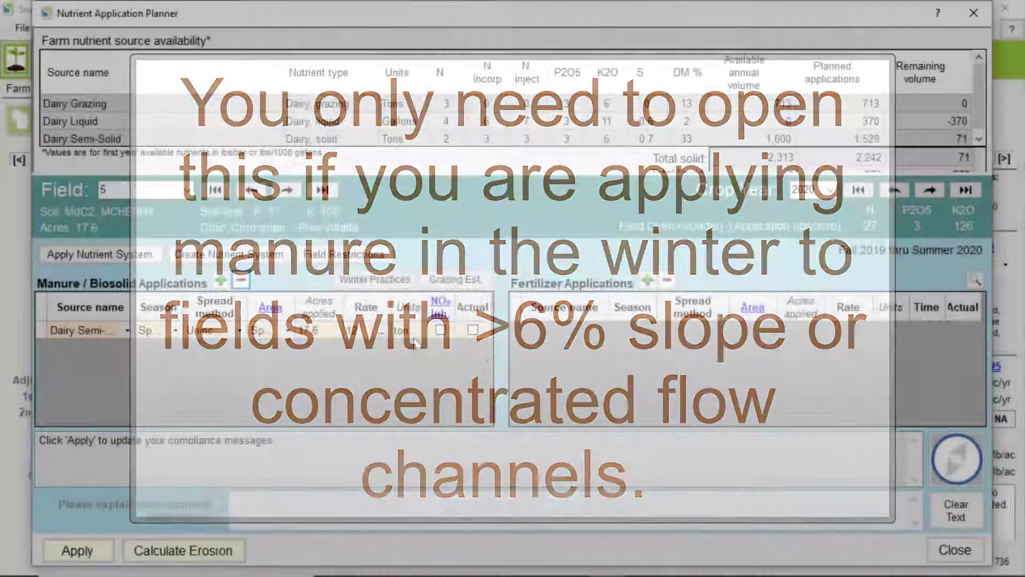
Open the winter manure spreading practices list and cancel without choosing any practices.
click(374, 279)
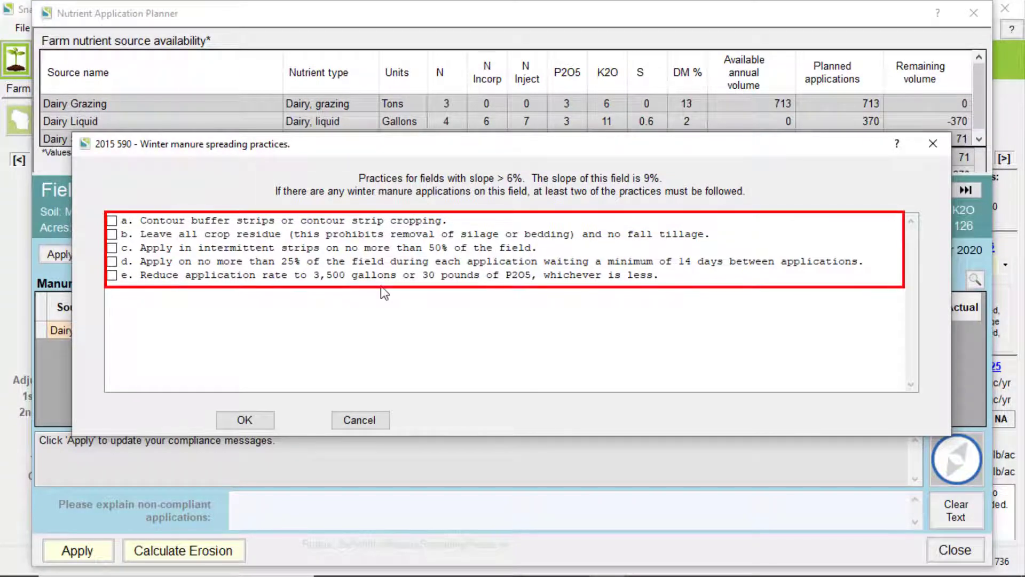
mouse_move(116, 298)
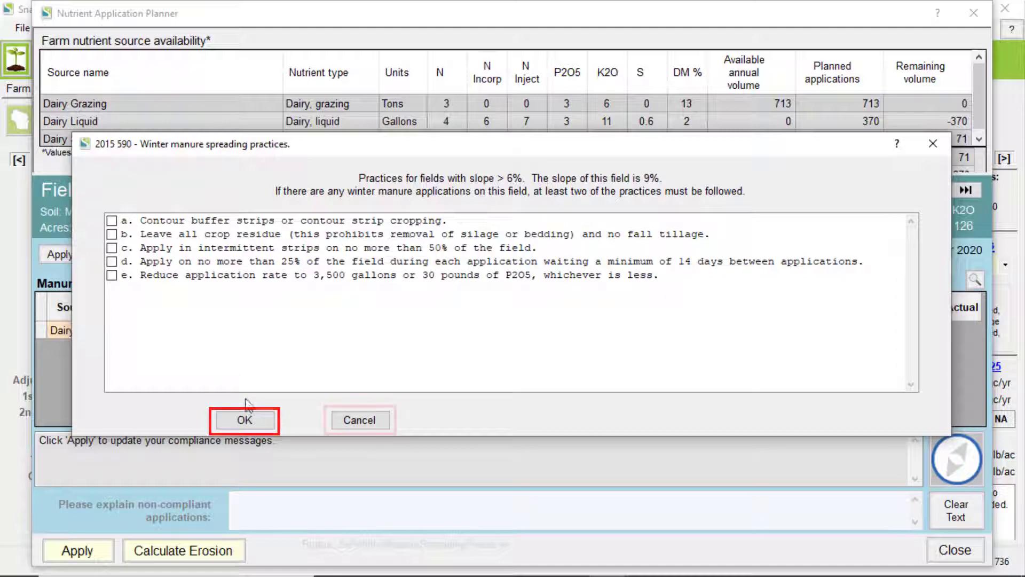
mouse_move(359, 420)
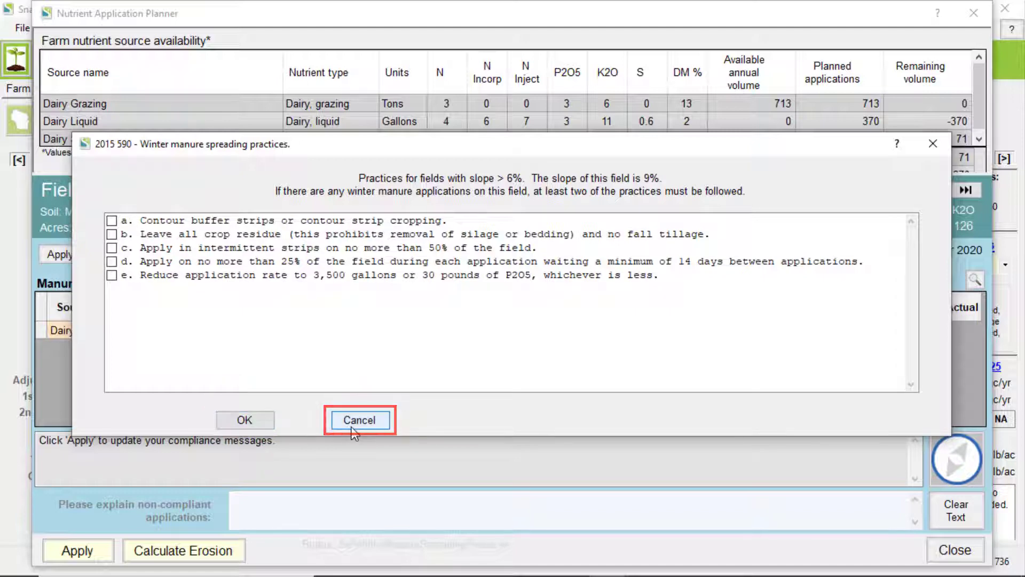
click(359, 420)
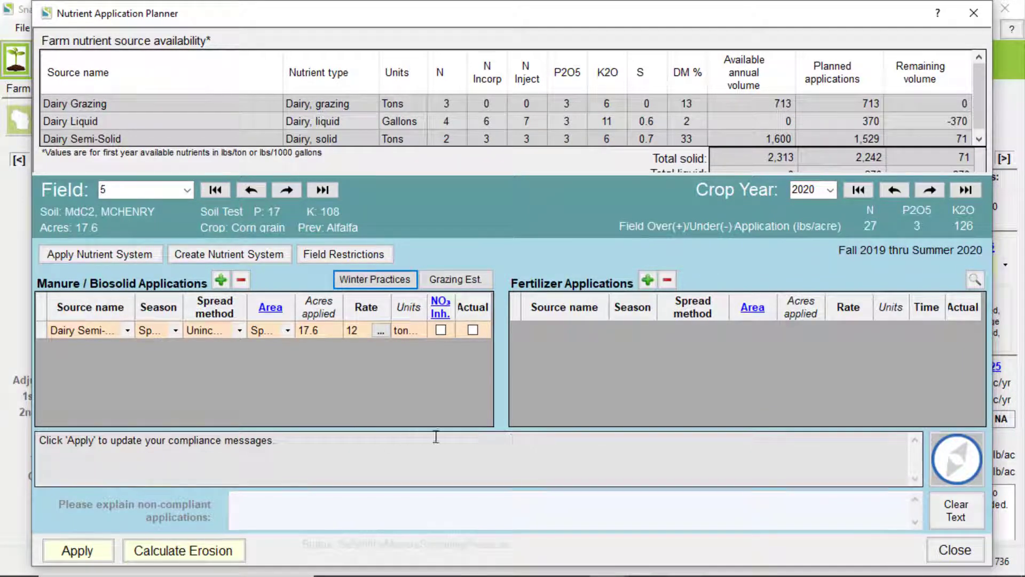
Add a spring Diammonium phosphate application, incorporated over 17.6 acres at 150 lbs.
click(647, 280)
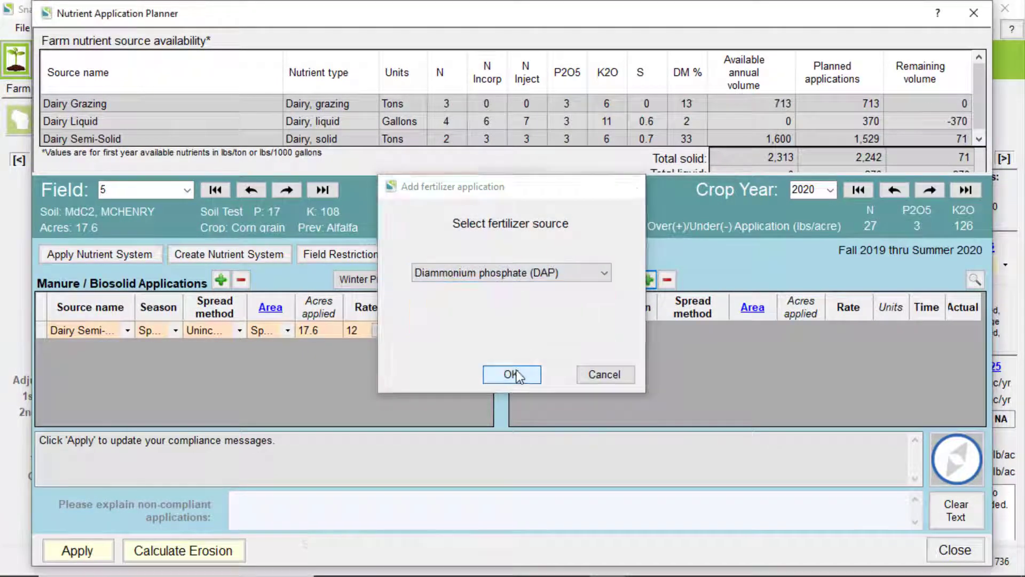
click(511, 374)
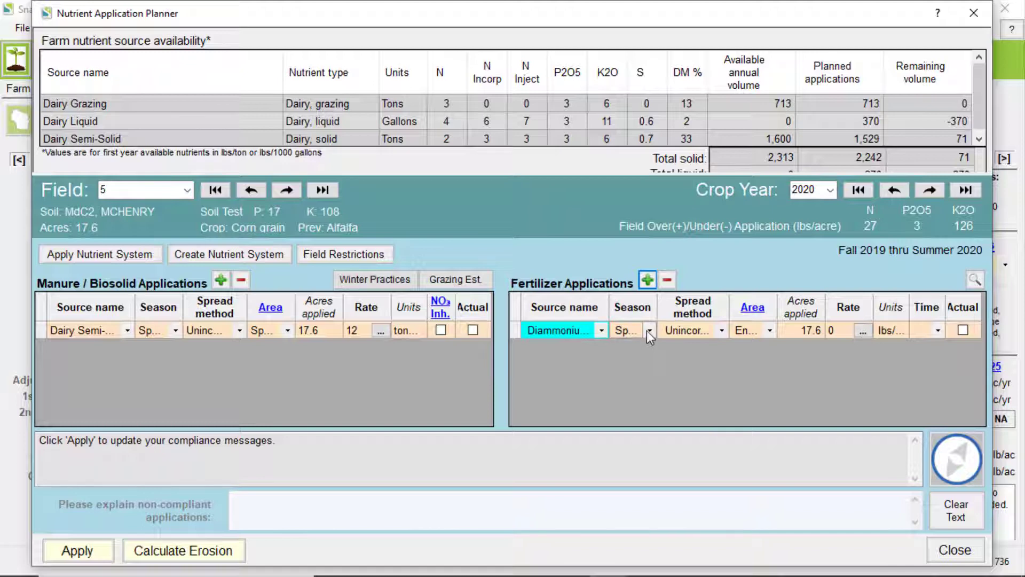
click(628, 330)
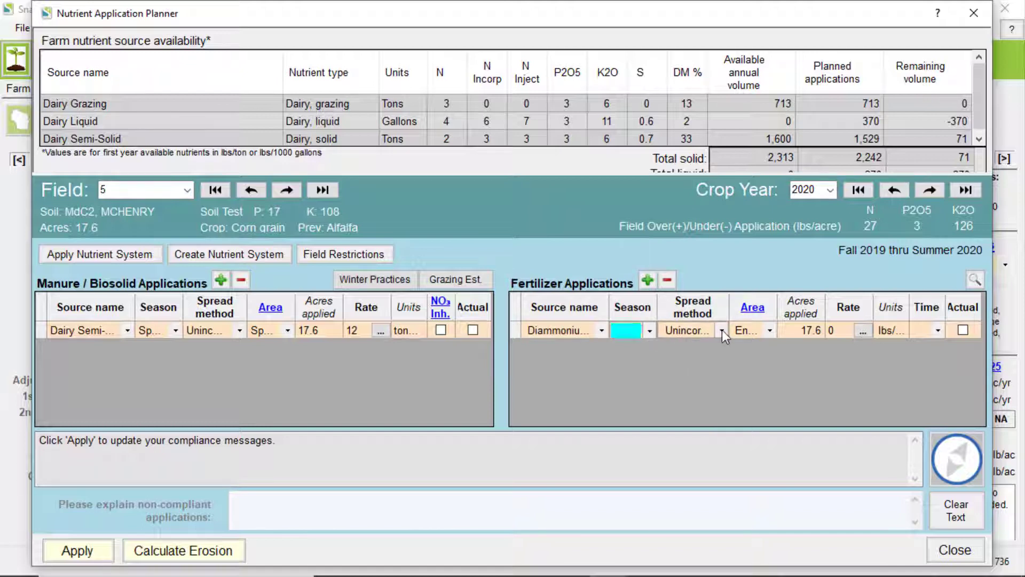
click(685, 330)
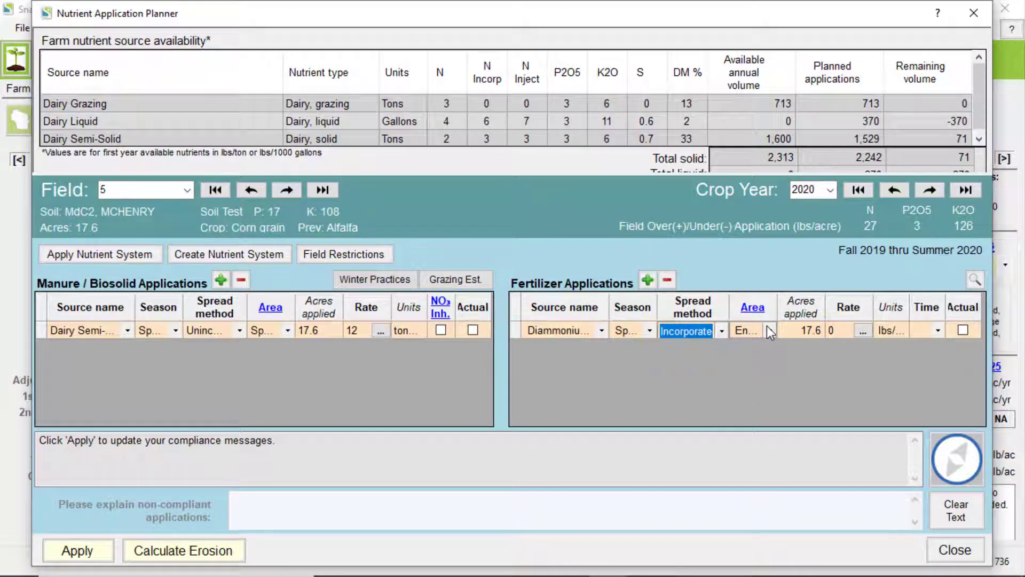
click(751, 330)
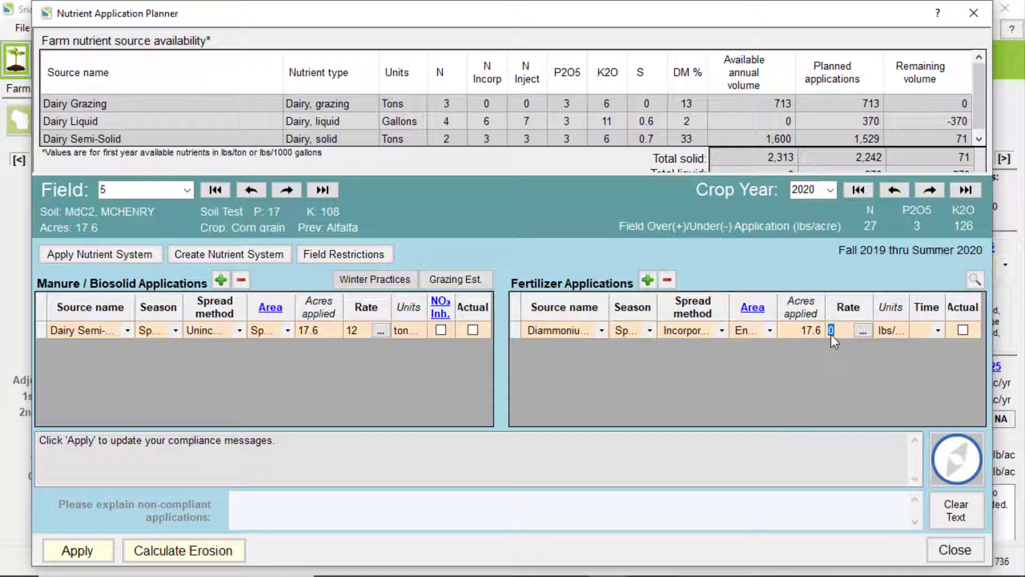
text(150)
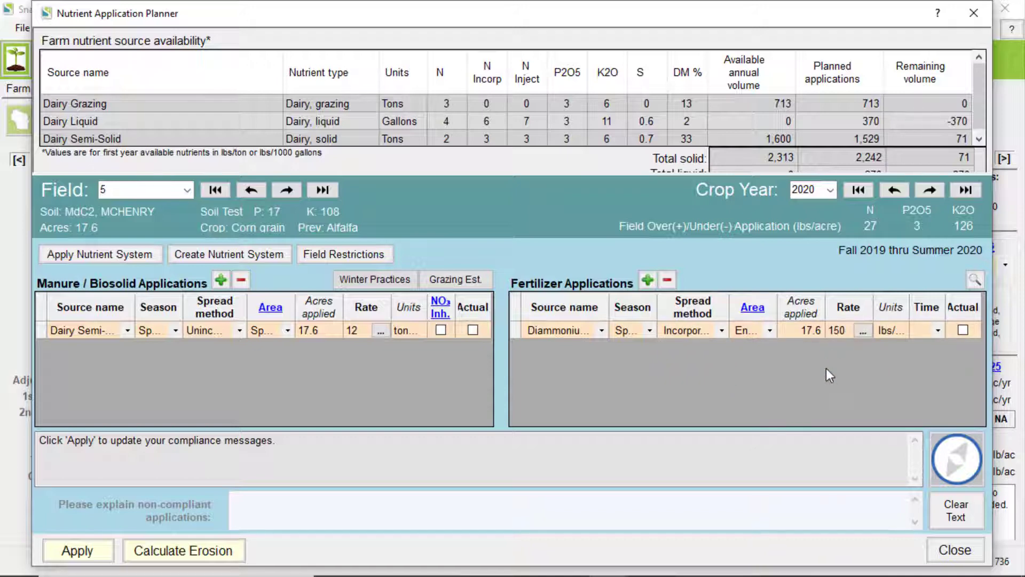
click(937, 329)
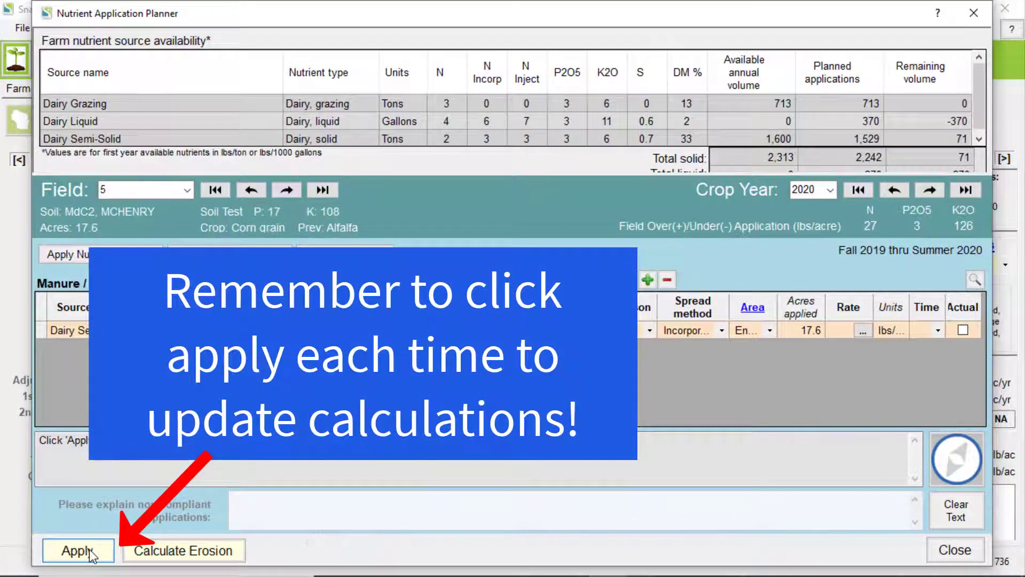
Recalculate field 5's nutrients (N 6, P2O5 0, K2O -18) and dismiss the nutrient system choice.
click(78, 549)
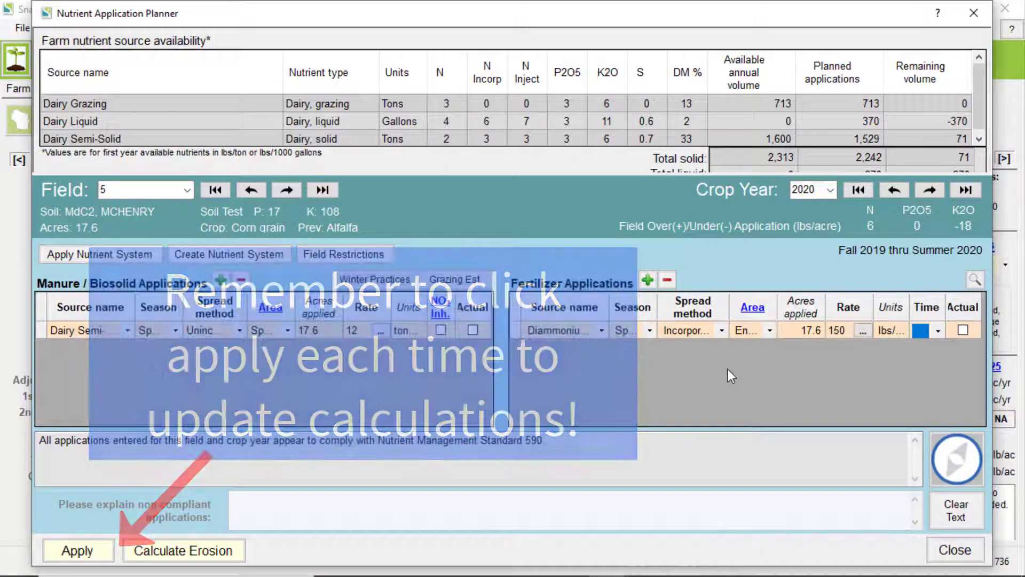
click(77, 550)
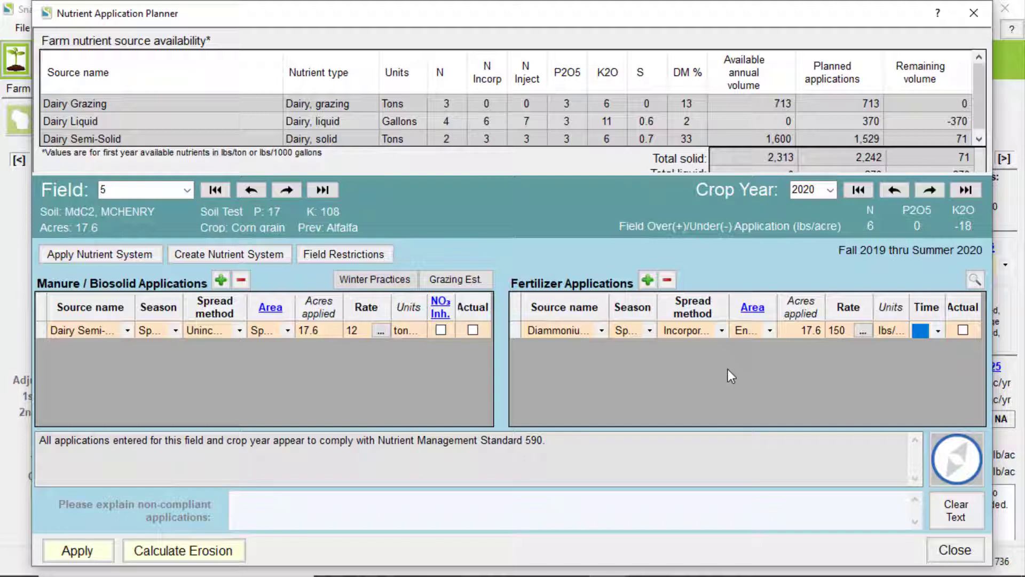
click(99, 253)
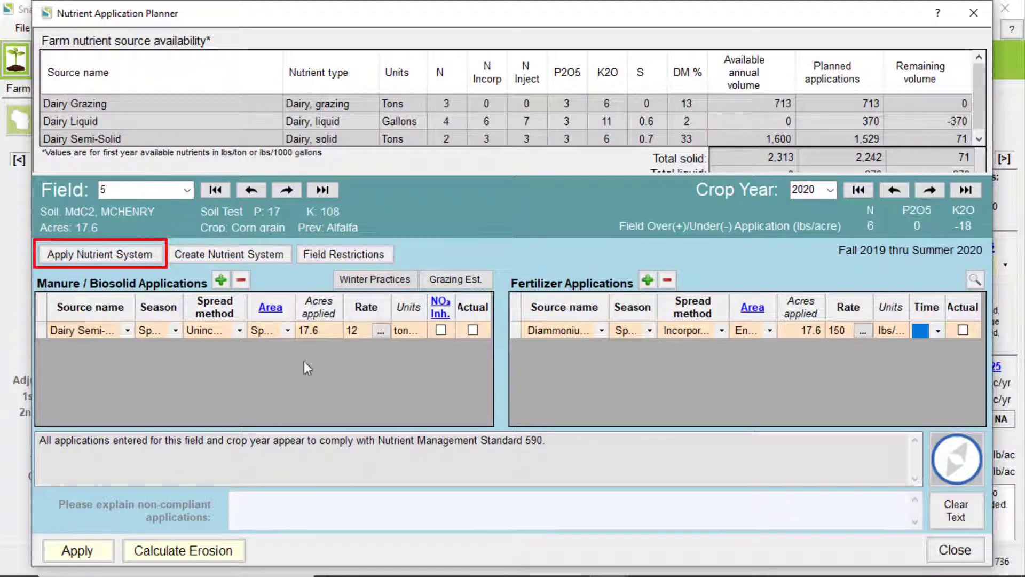
click(100, 254)
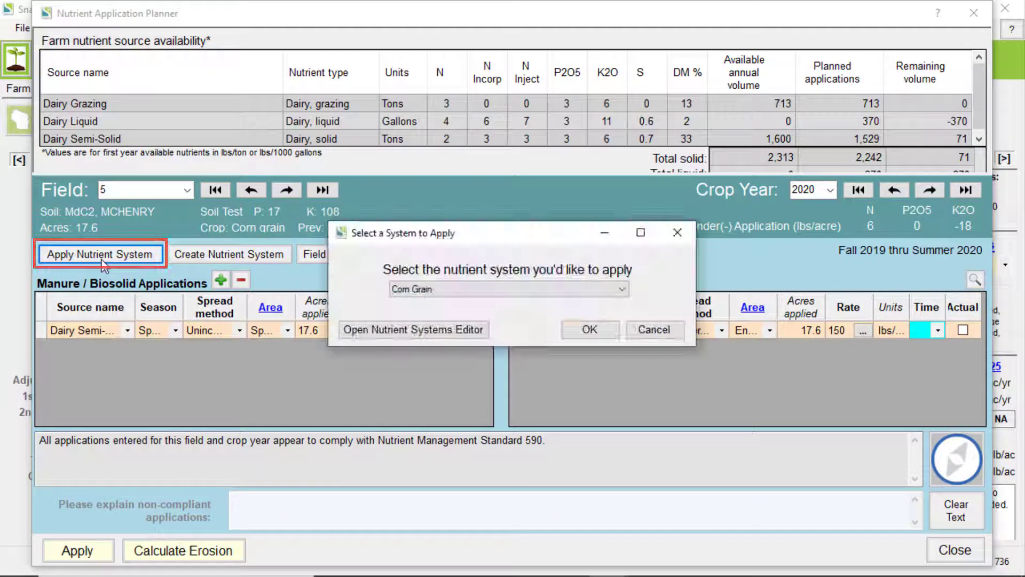
click(621, 289)
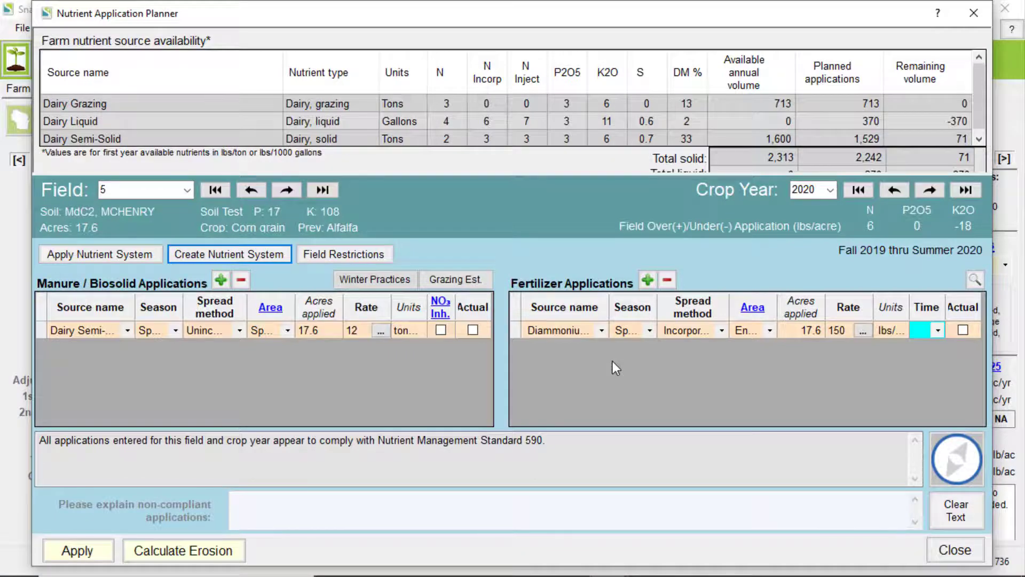
click(344, 254)
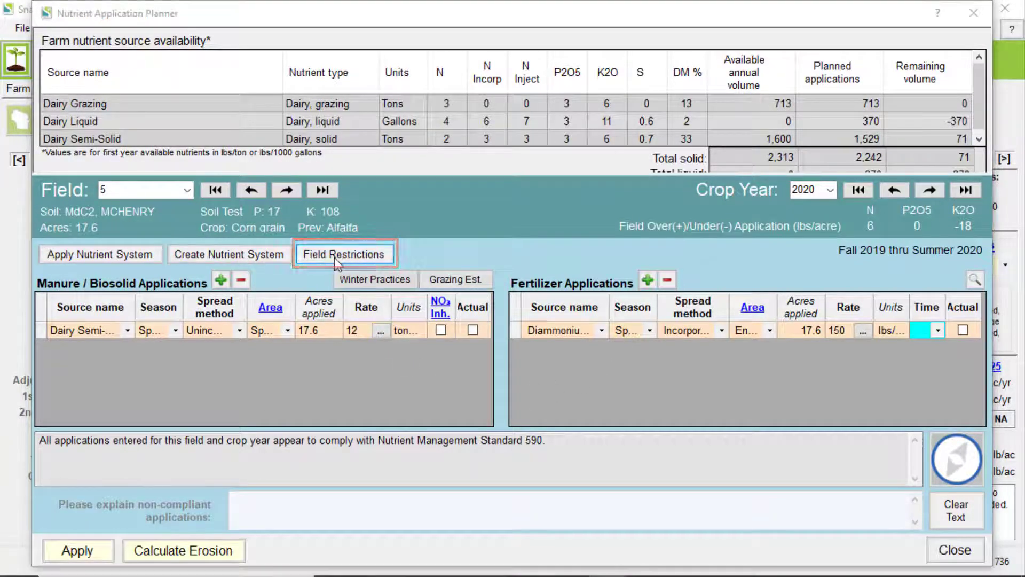
Review field 5's restriction settings, accept them unchanged, and switch to the Rented field.
click(344, 254)
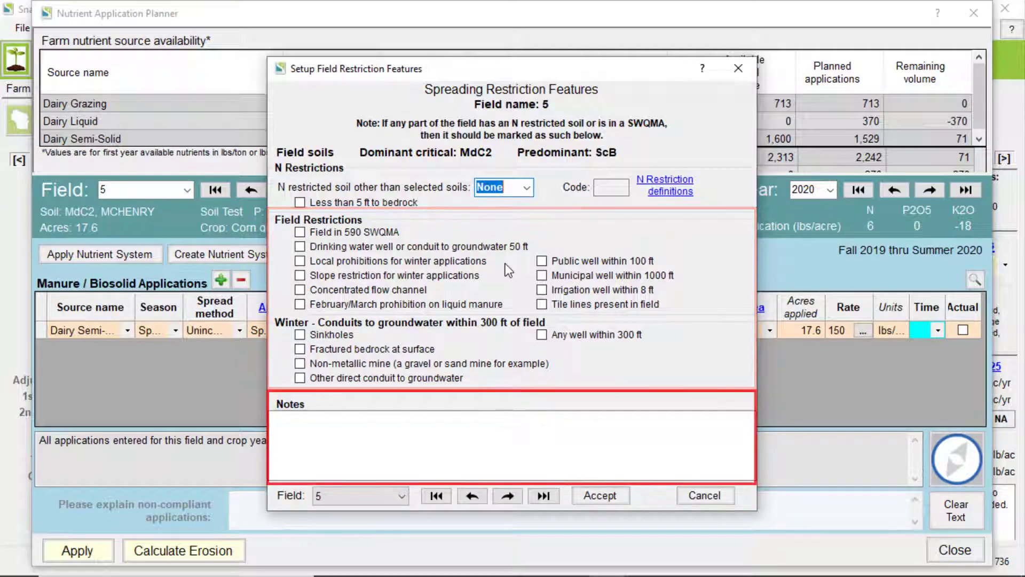
click(484, 438)
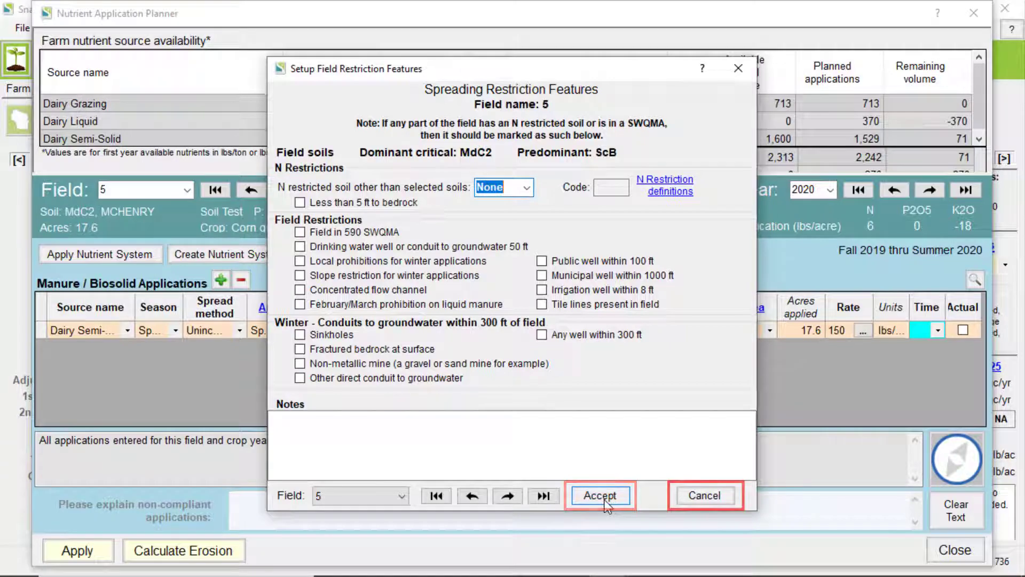
click(599, 495)
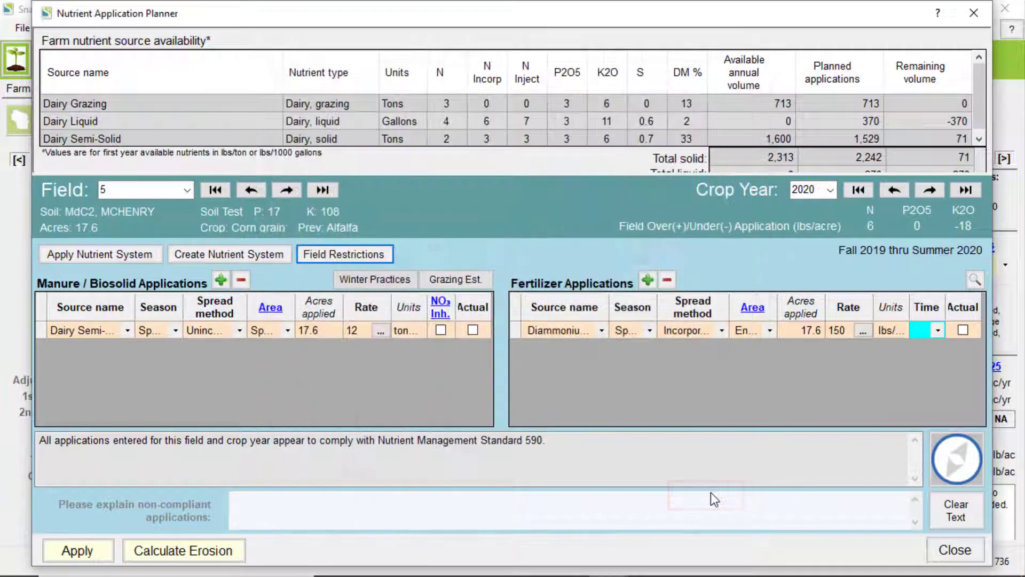
click(286, 189)
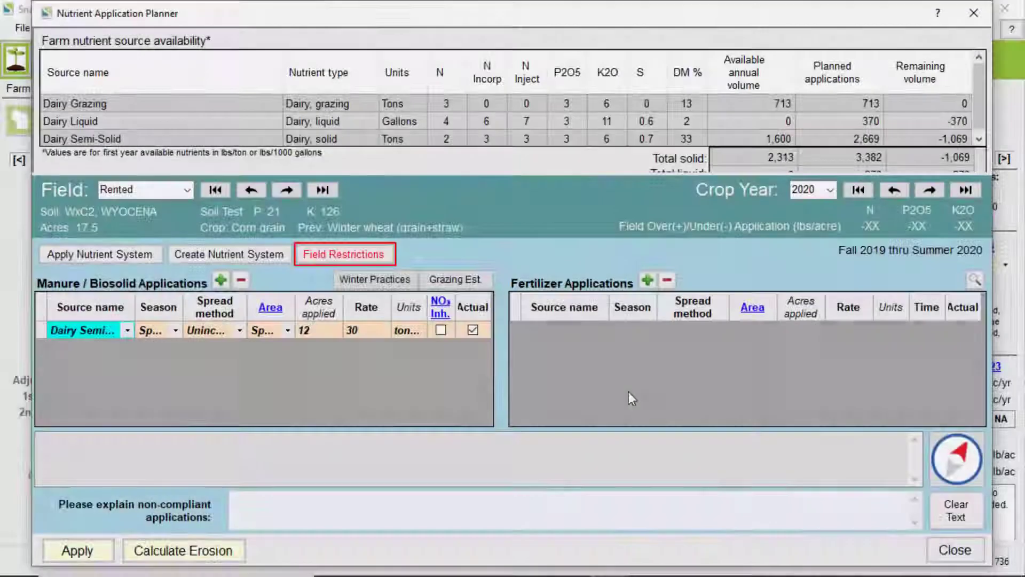